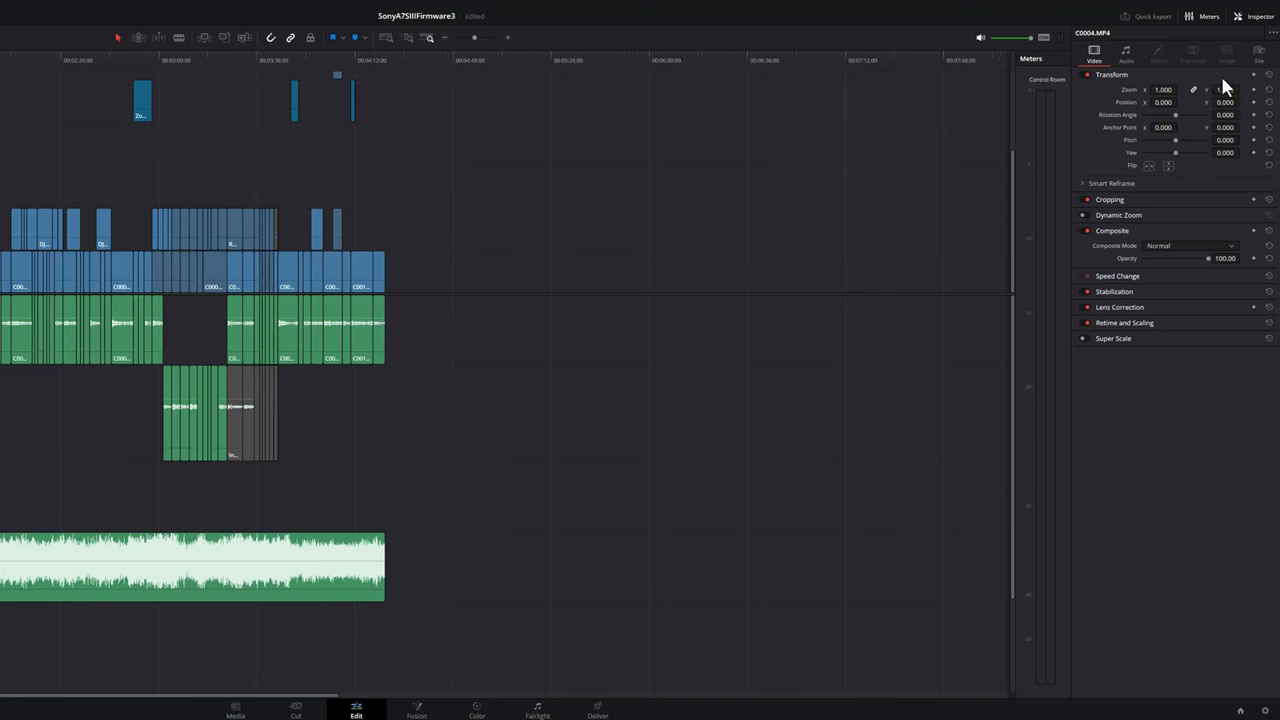
- Enable Workspace Dual Screen with Full Screen Timeline on the ultrawide monitor
click(1259, 16)
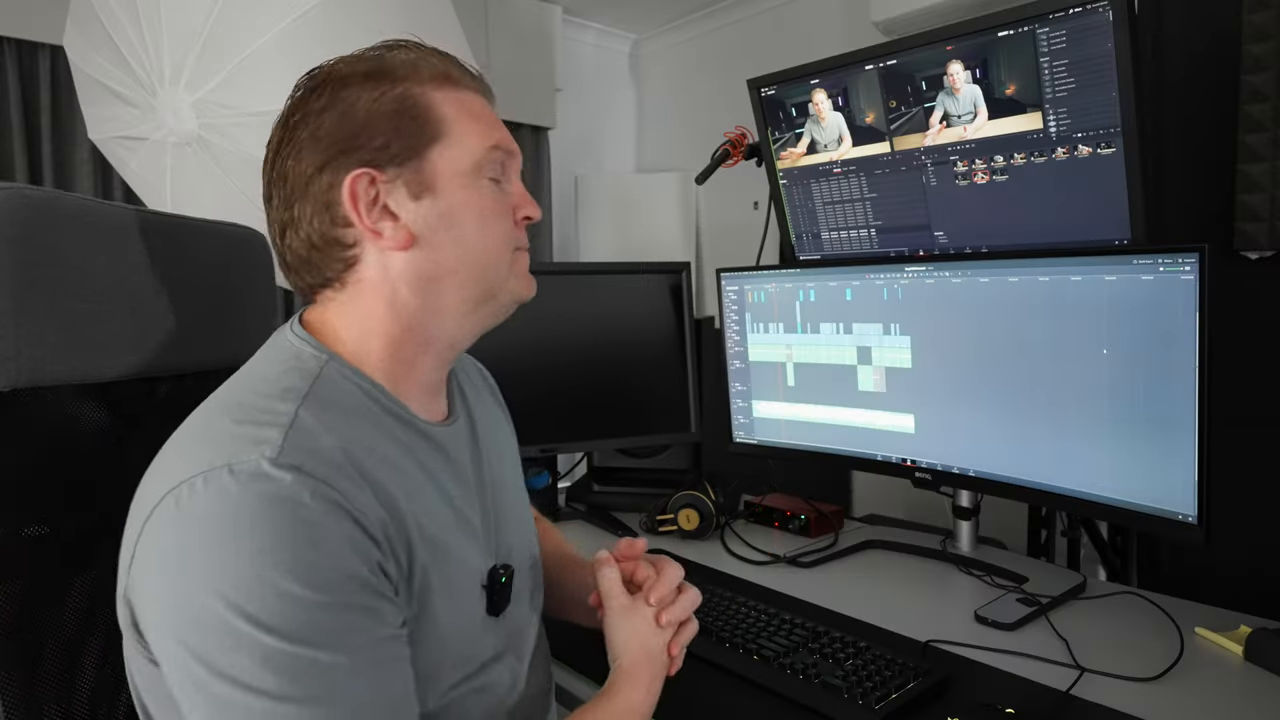
click(508, 5)
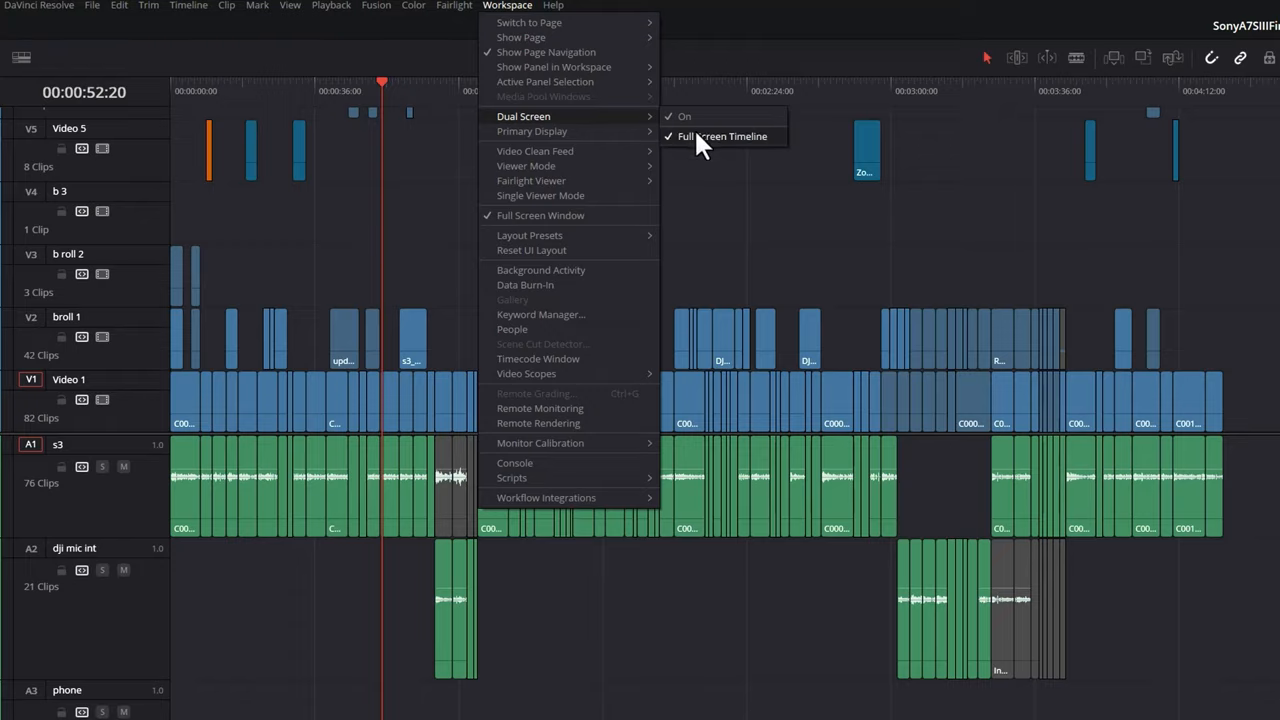